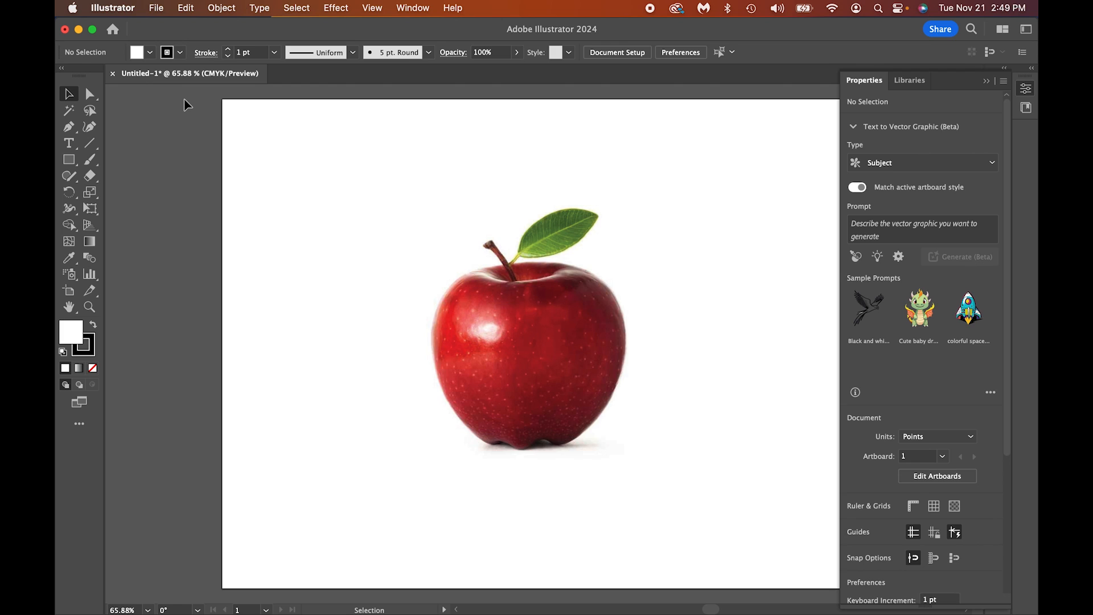
pyautogui.moveTo(312, 231)
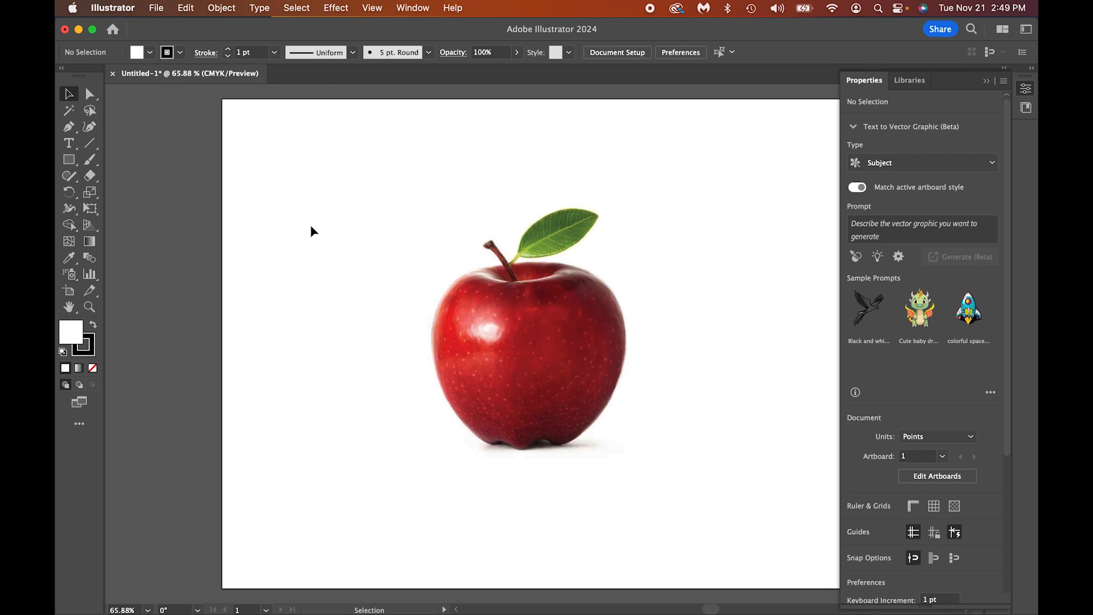
pyautogui.moveTo(543, 343)
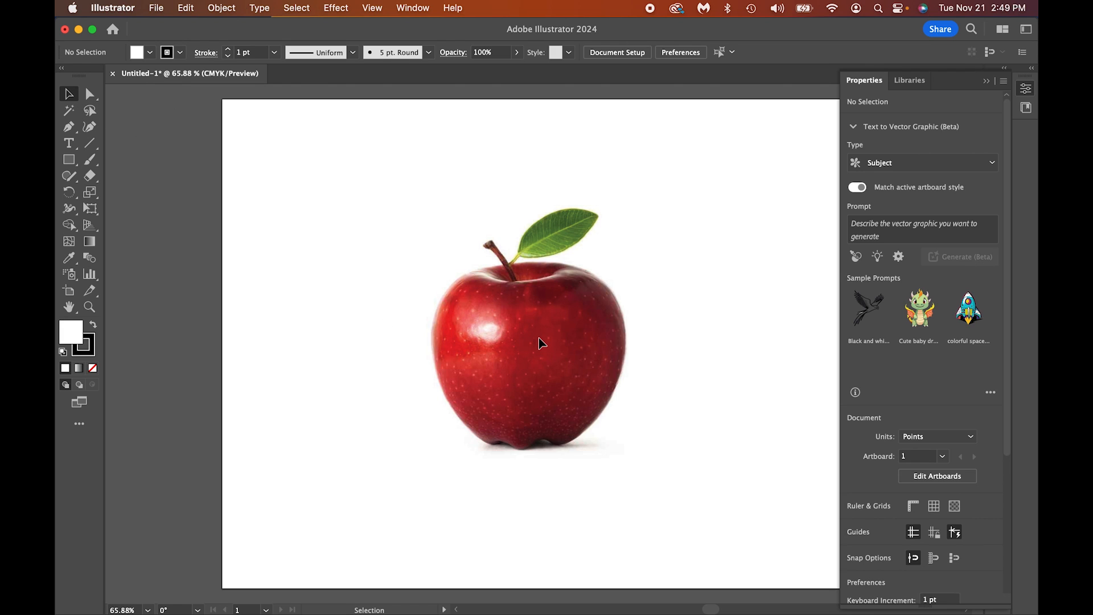
pyautogui.moveTo(90, 93)
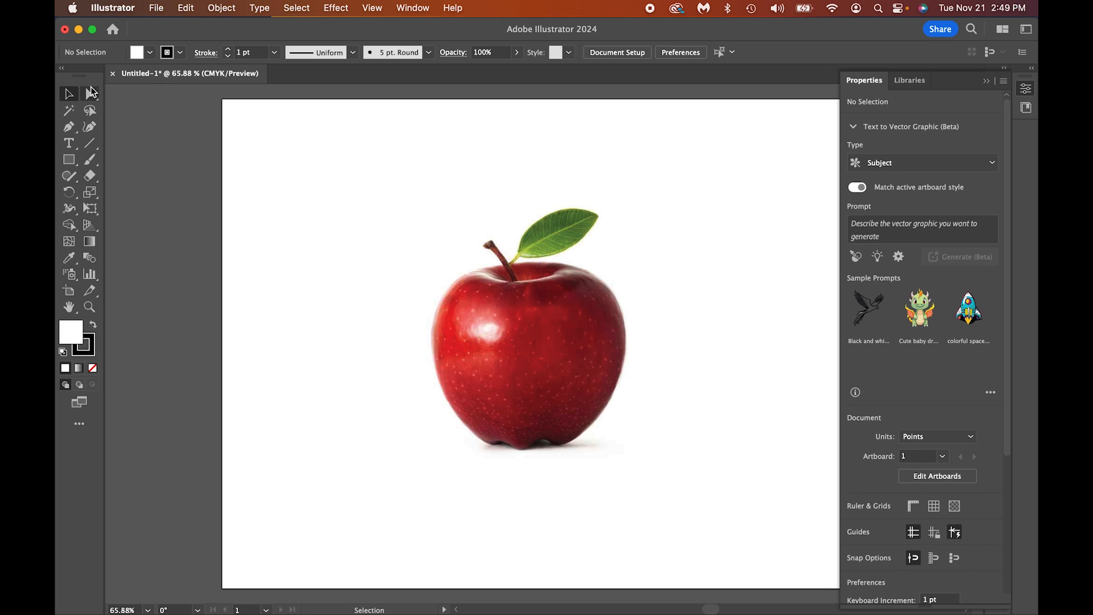
# Switch to the Pen Tool to draw paths point by point.
pyautogui.click(68, 127)
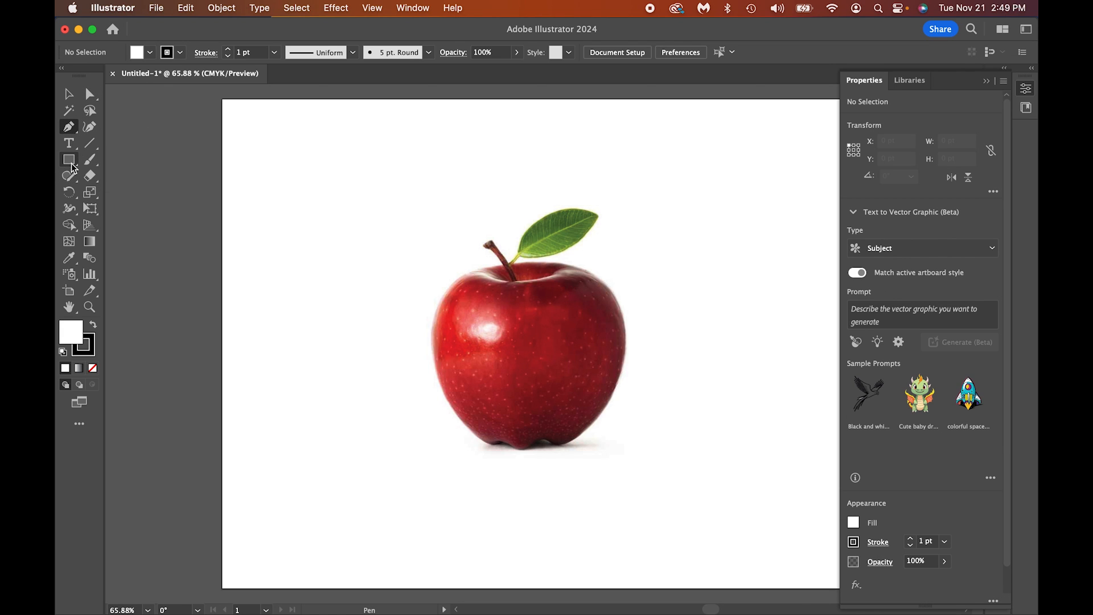
pyautogui.moveTo(68, 127)
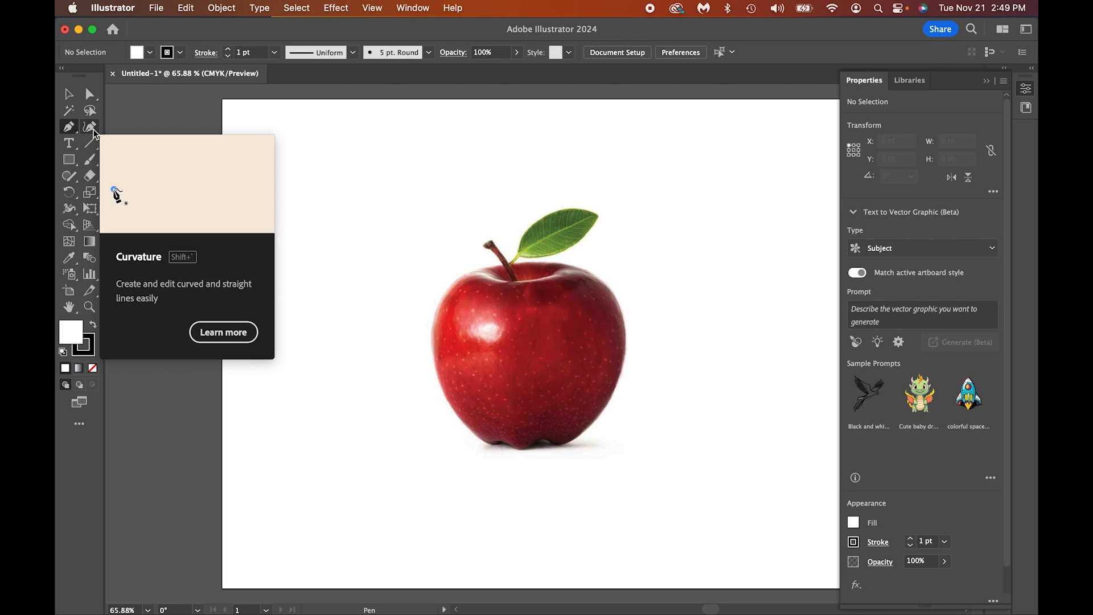
pyautogui.moveTo(69, 130)
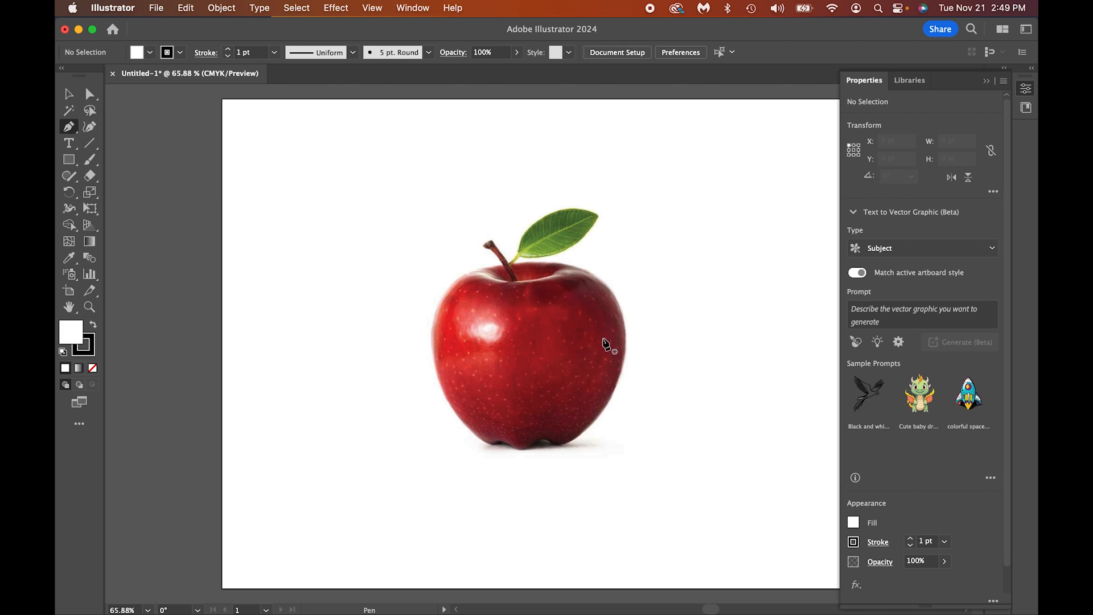
# Place anchors at the apple's top, left side, lower left and right side.
pyautogui.click(432, 342)
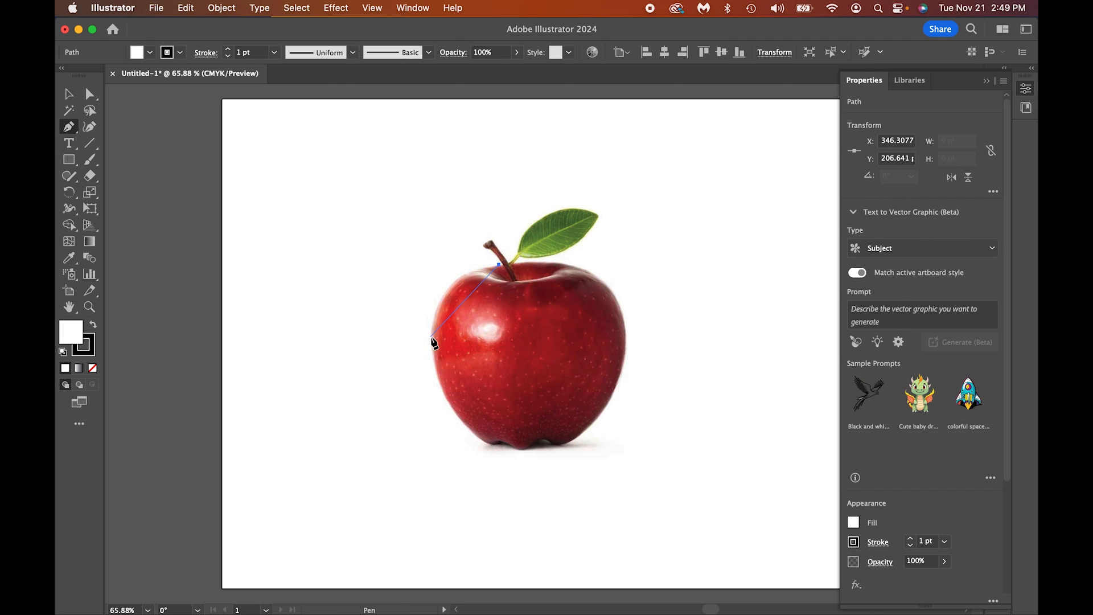
pyautogui.click(462, 423)
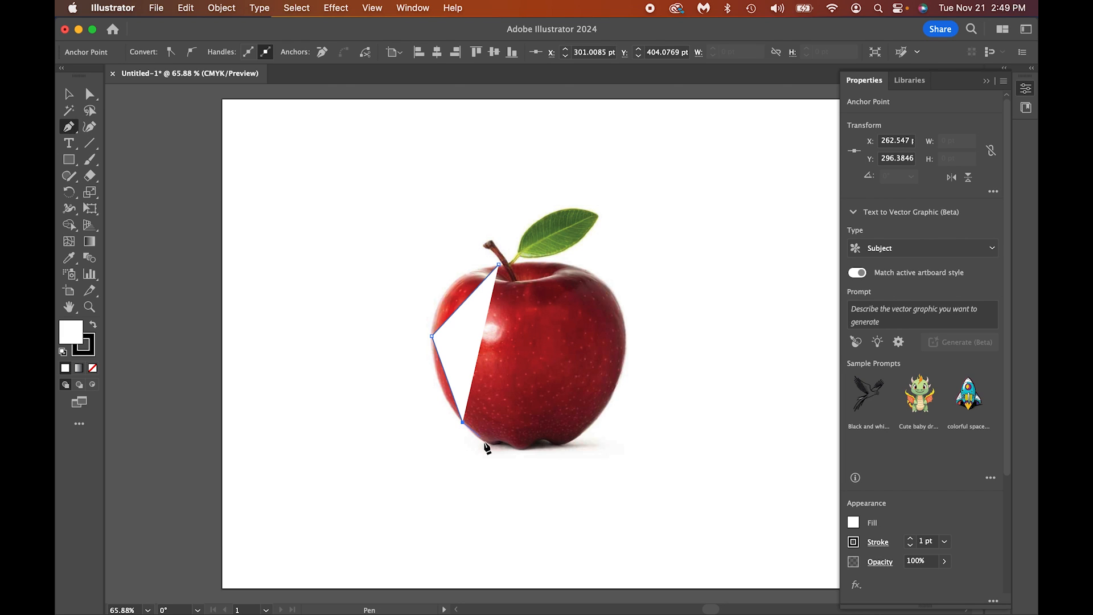
pyautogui.click(495, 445)
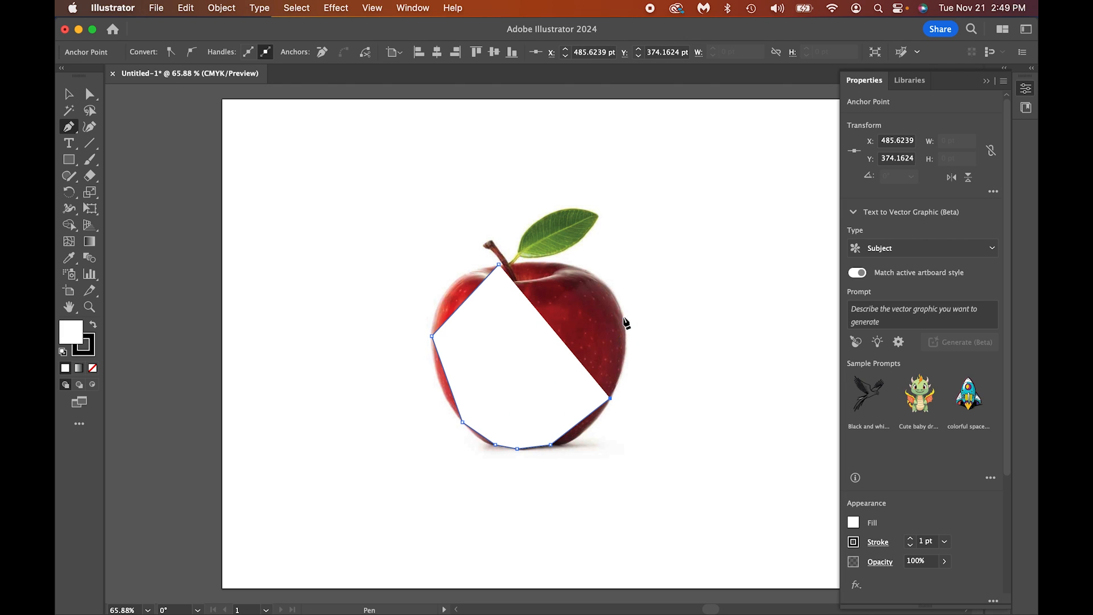
pyautogui.click(500, 269)
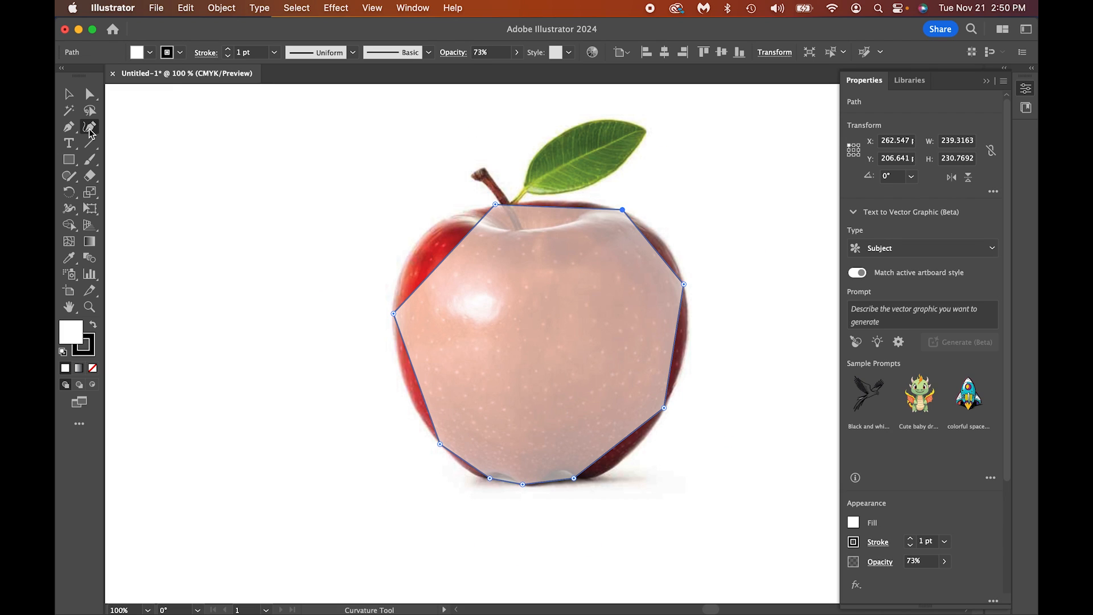
pyautogui.moveTo(462, 258)
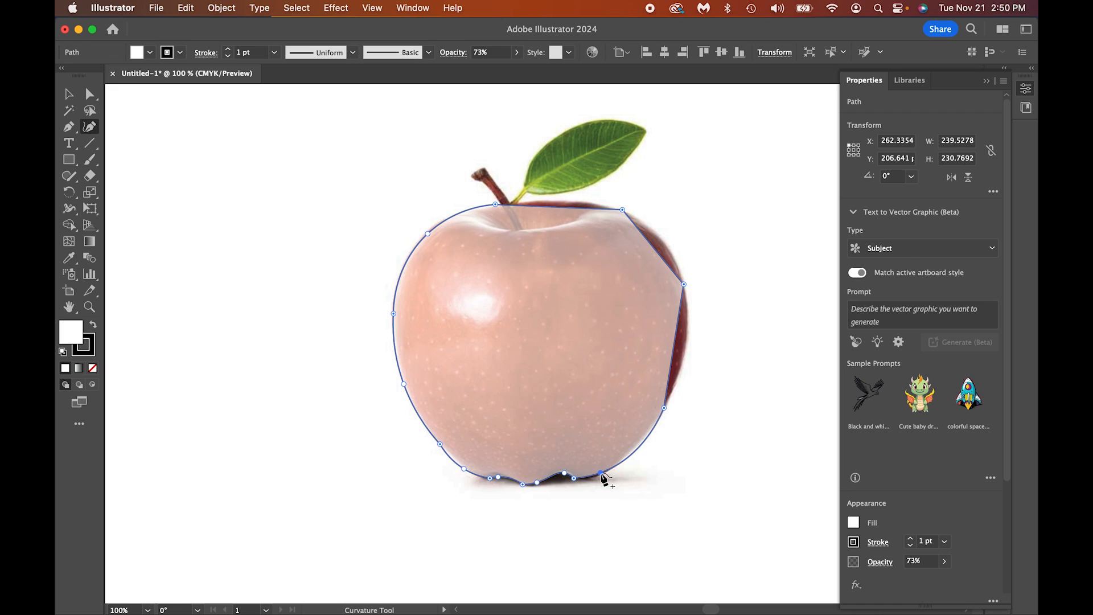
pyautogui.moveTo(639, 450)
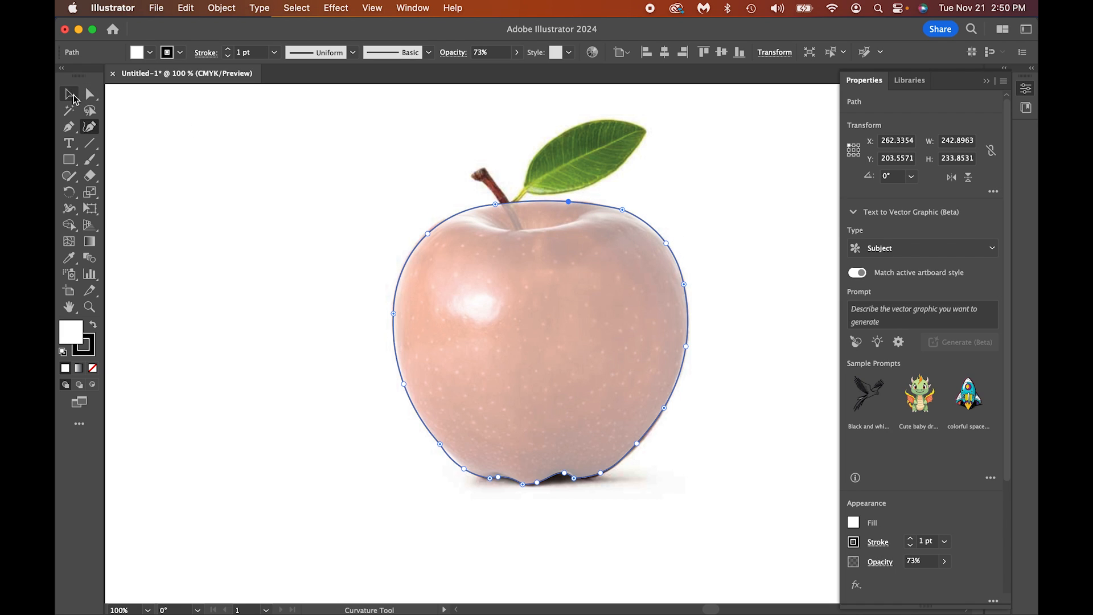
# Reselect the Pen Tool and place anchor points around the apple's stem.
pyautogui.click(68, 94)
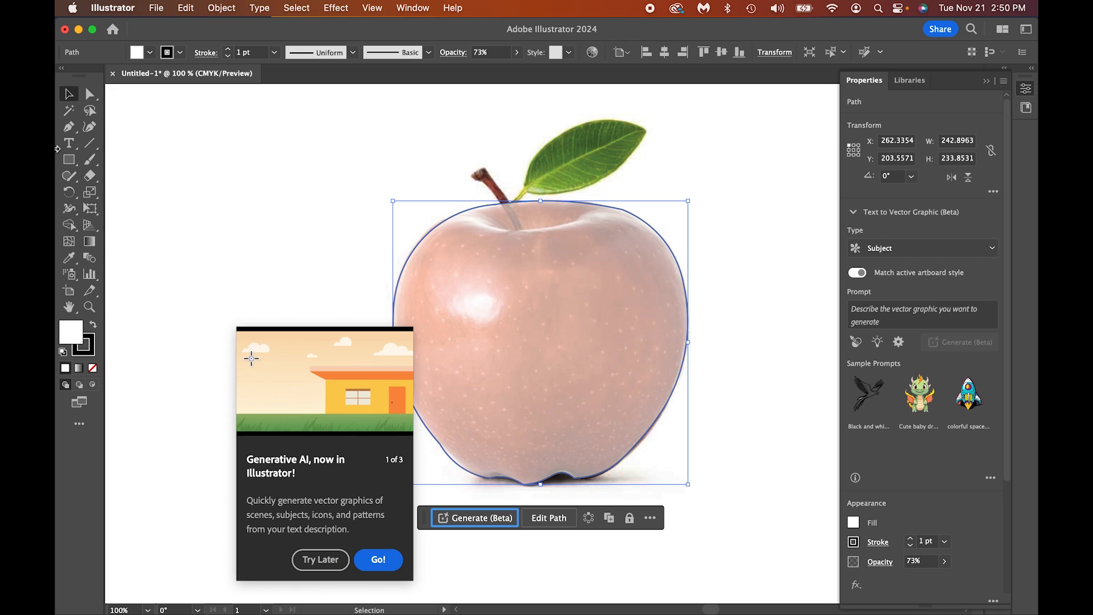
pyautogui.click(69, 127)
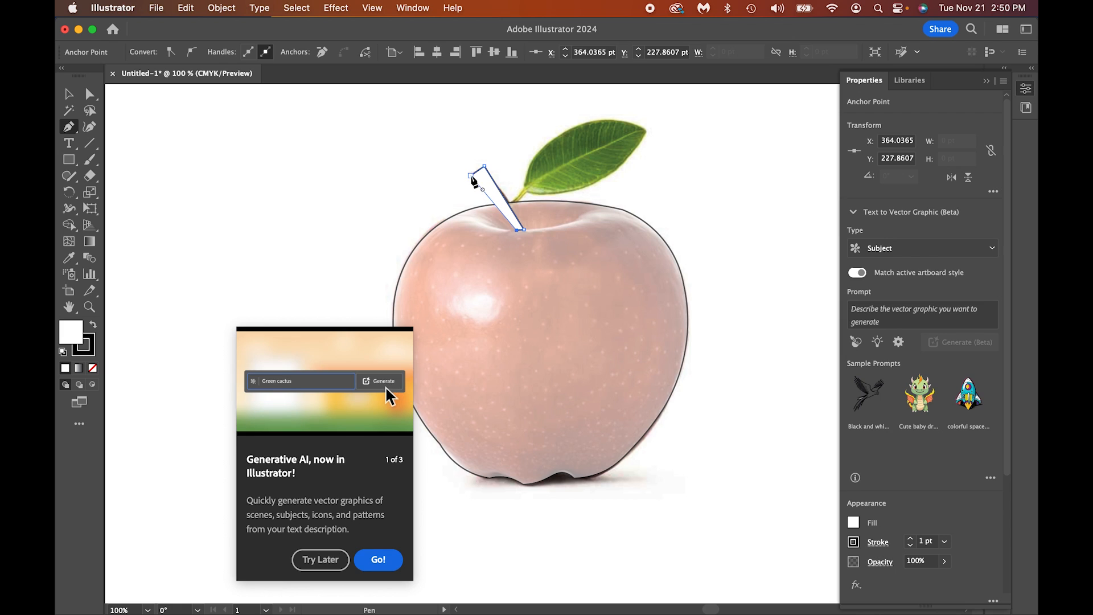
pyautogui.click(320, 559)
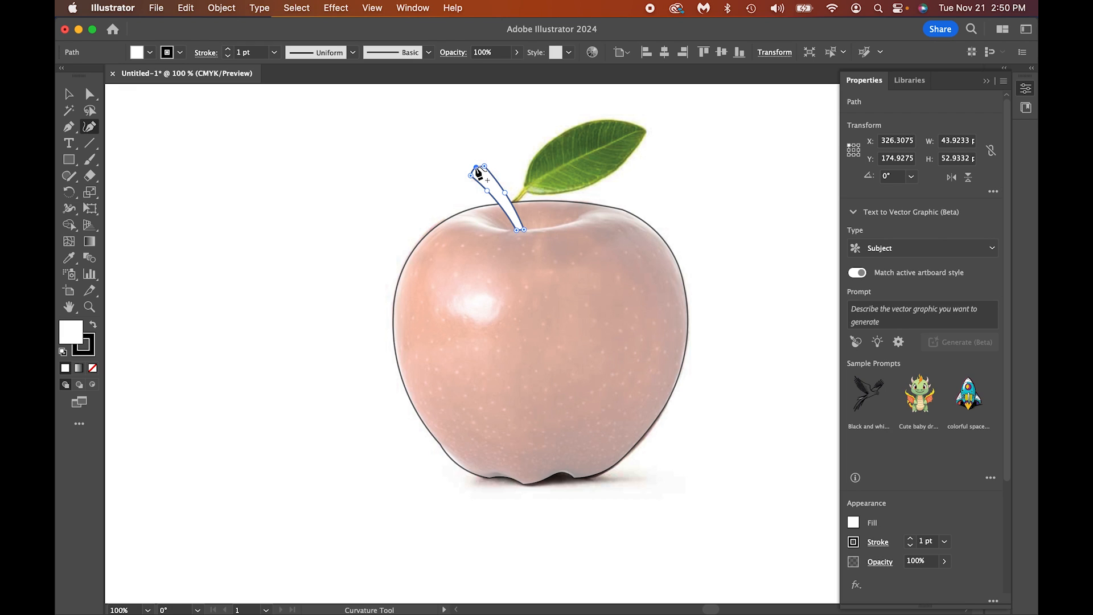
pyautogui.moveTo(222, 122)
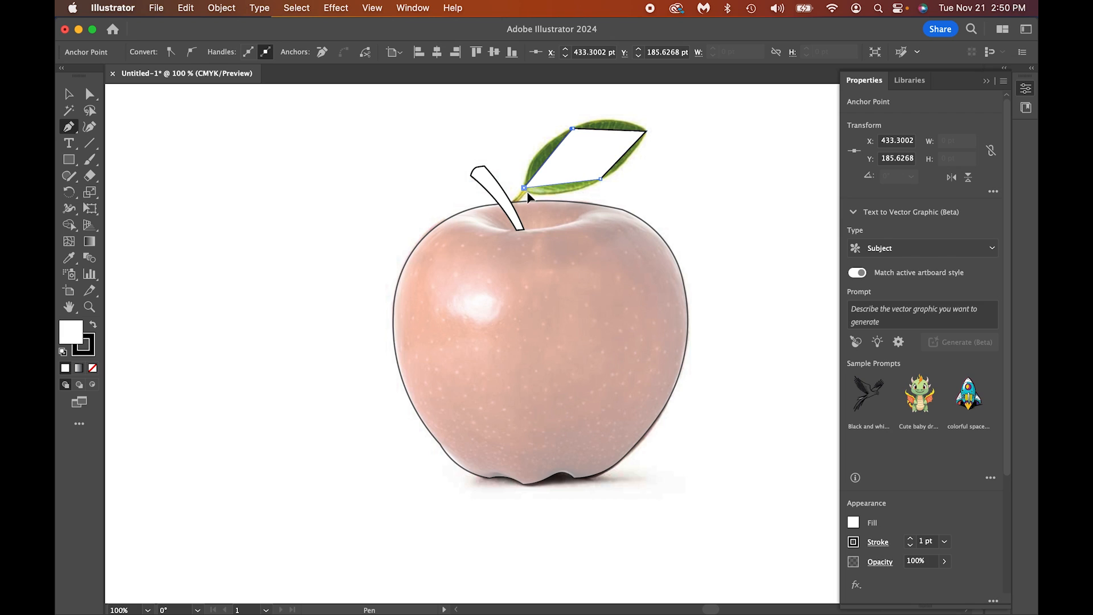
# Add anchors along the leaf edge, close the leaf path at its base, and curve it.
pyautogui.click(526, 196)
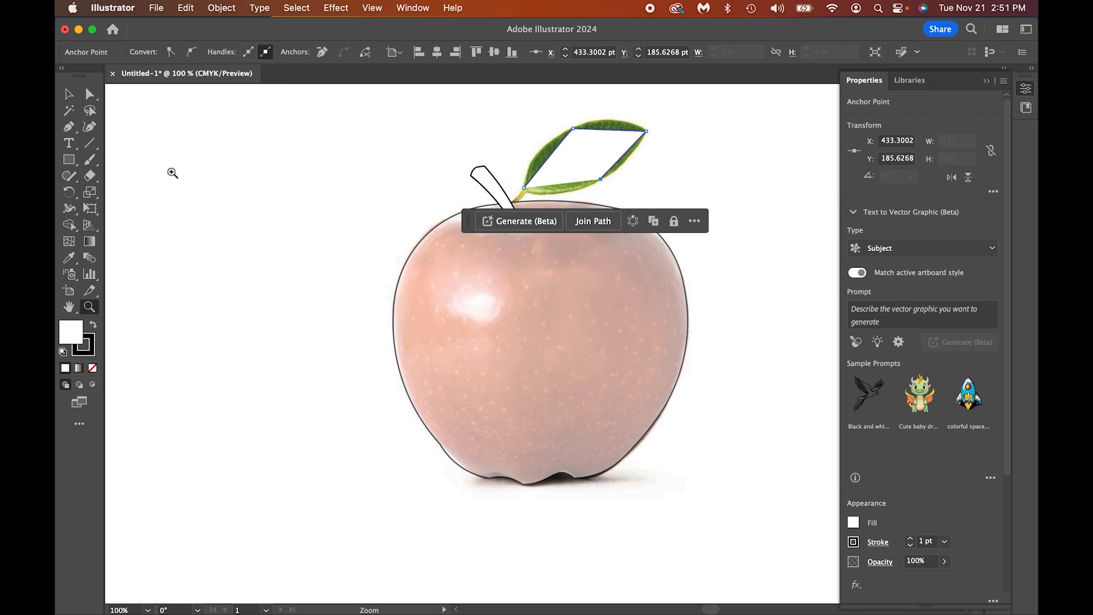
pyautogui.click(69, 127)
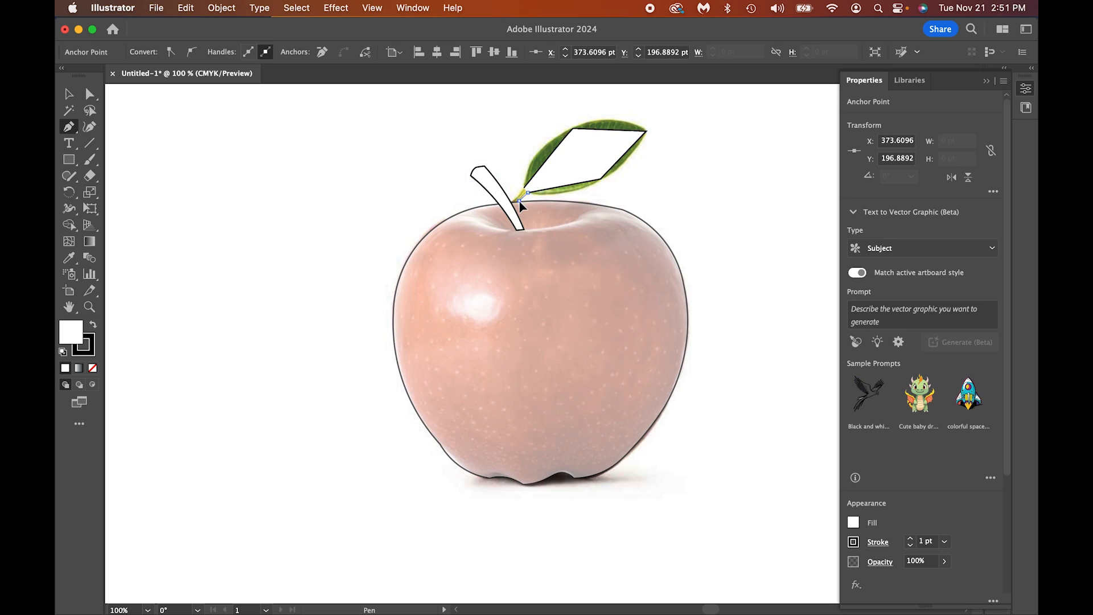
pyautogui.click(519, 202)
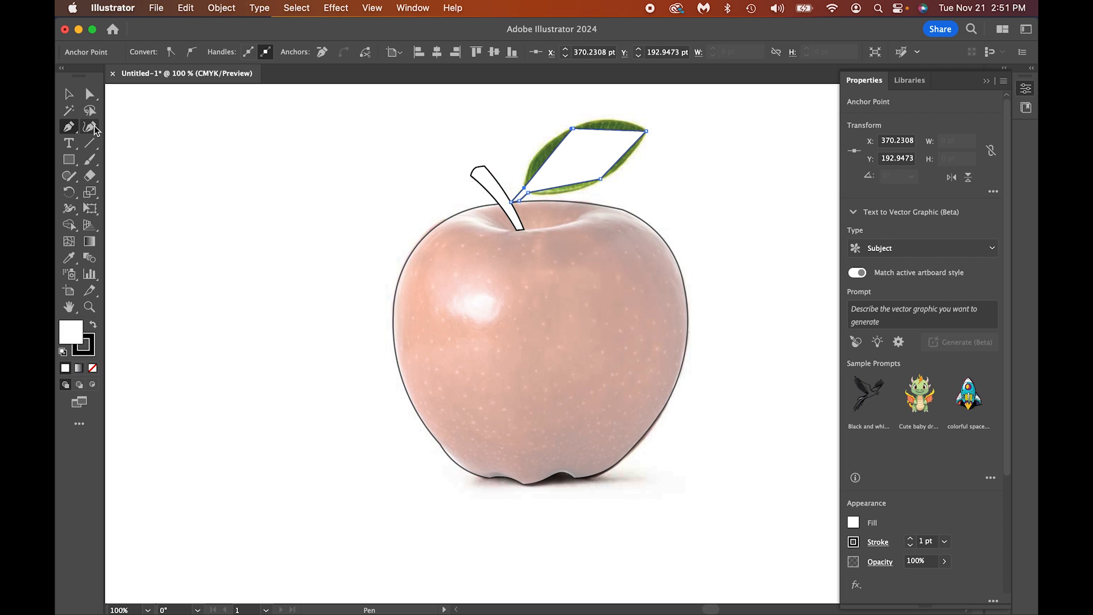
pyautogui.click(90, 126)
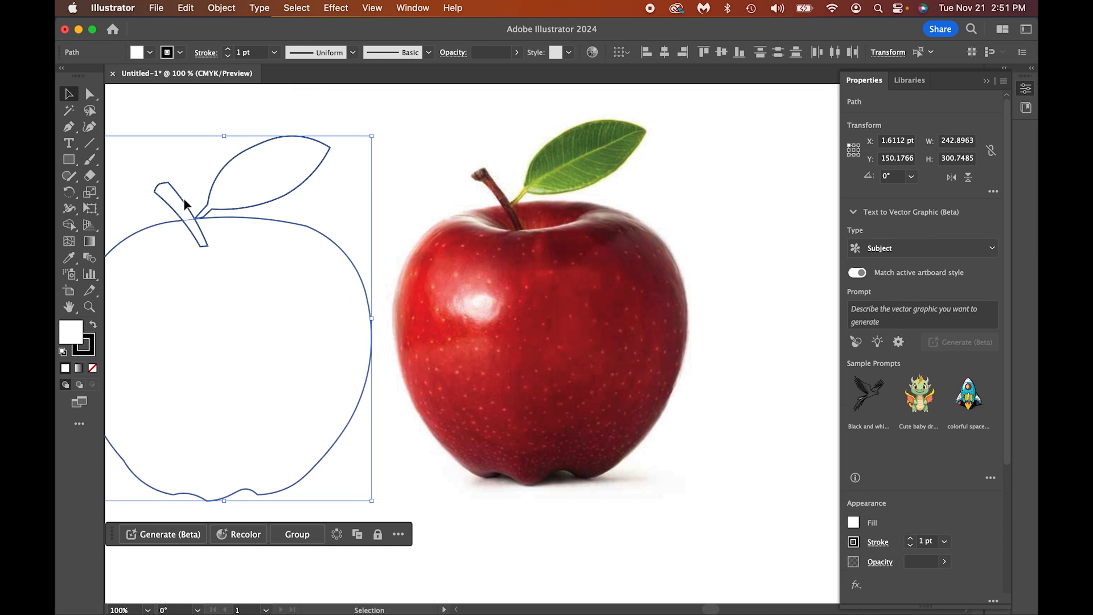
# Select the Pen Tool to start a new outline at the apple's top.
pyautogui.click(69, 126)
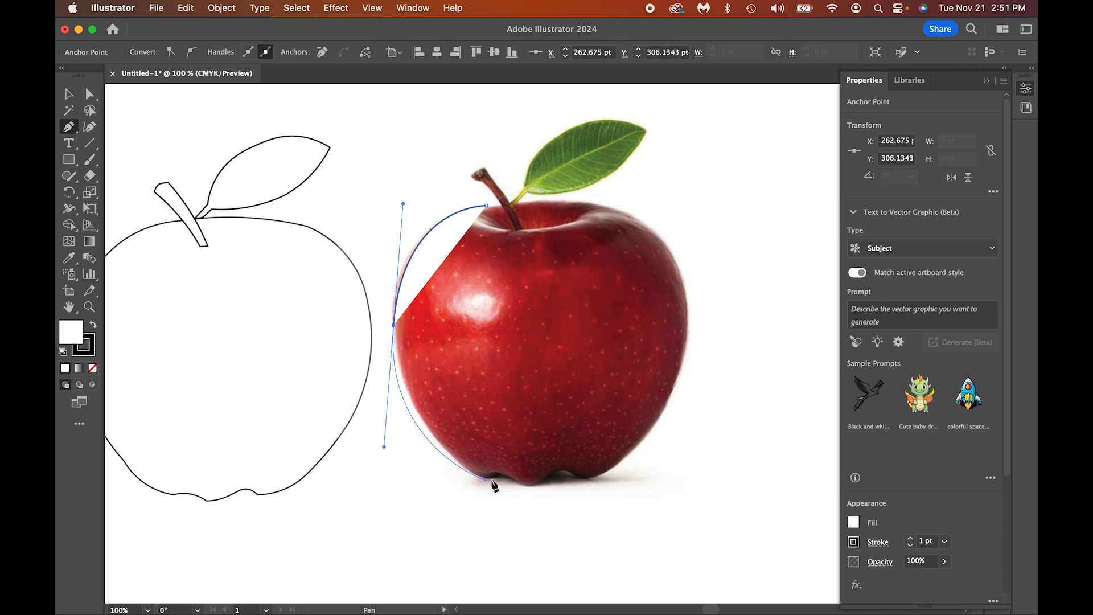
pyautogui.moveTo(487, 481)
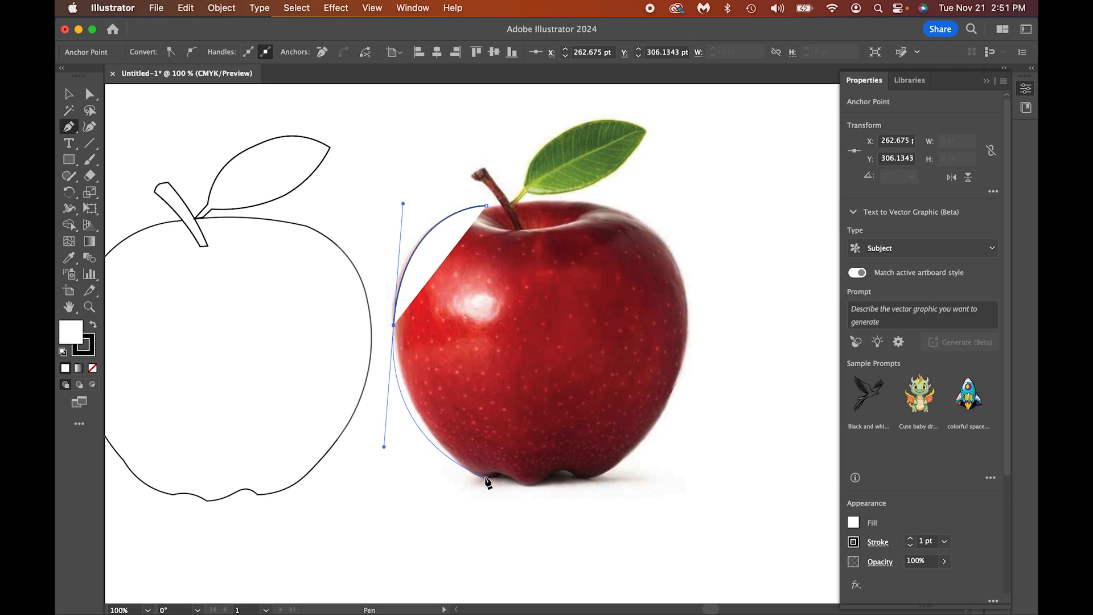
# Anchor the apple's bottom, smooth the closed outline with curves, then select it.
pyautogui.click(488, 478)
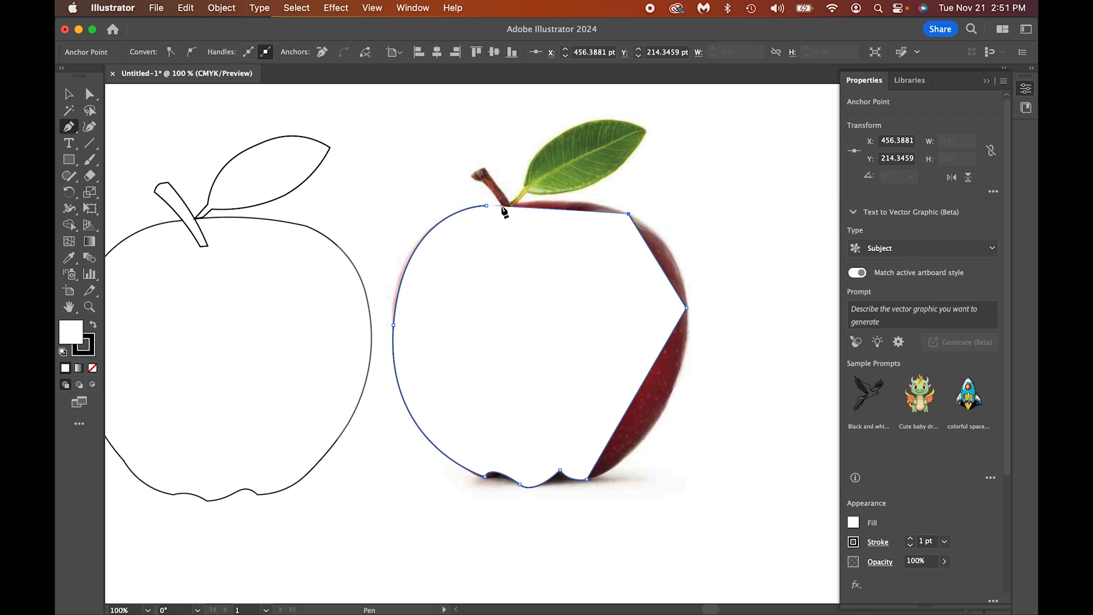
pyautogui.click(89, 126)
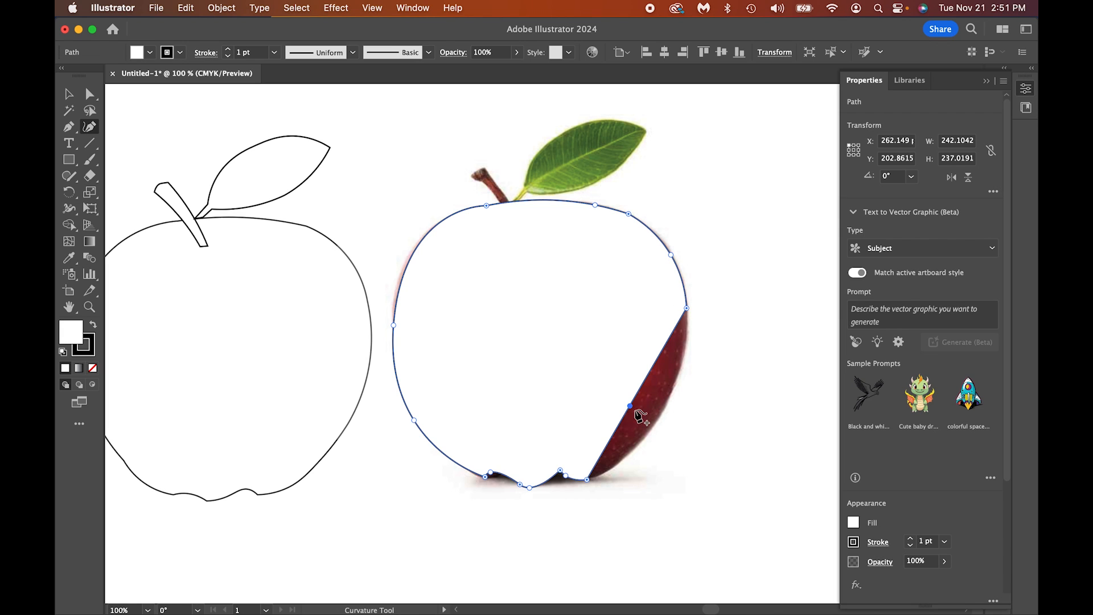
pyautogui.click(69, 94)
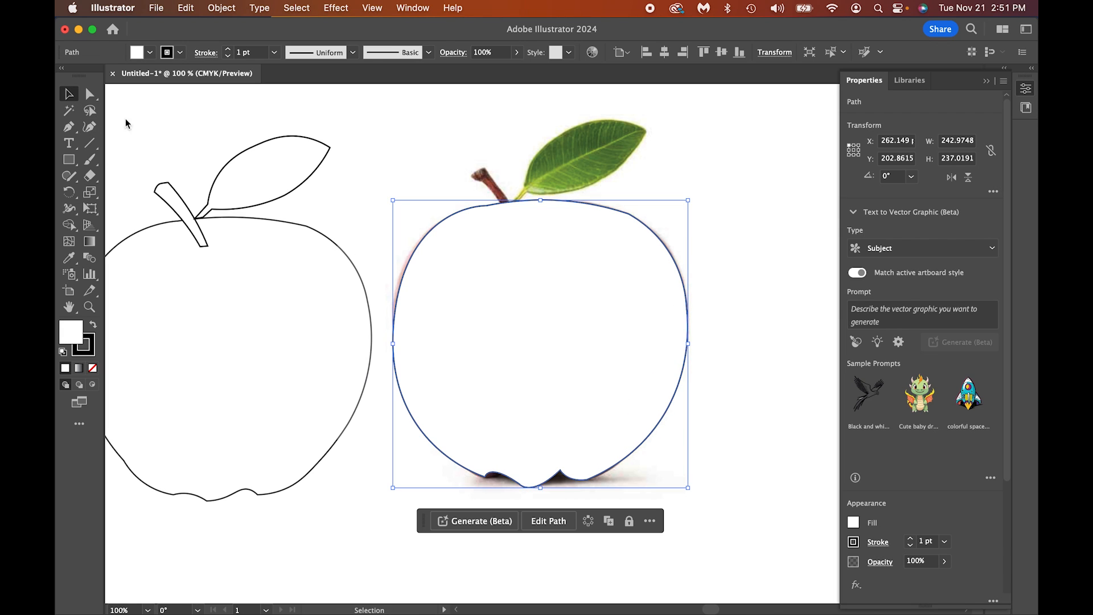